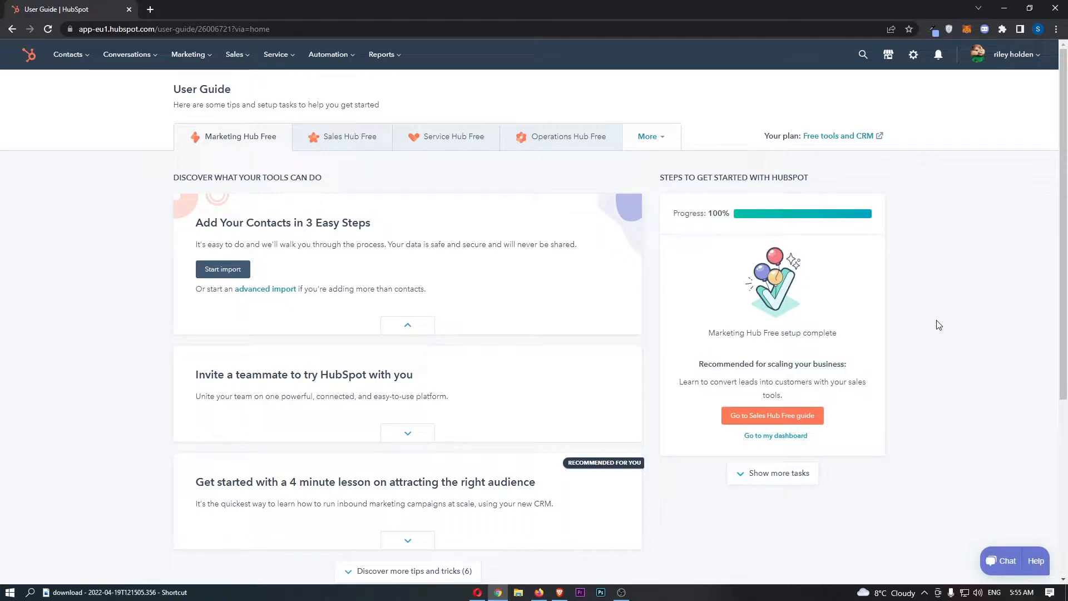
mouse_move(843, 228)
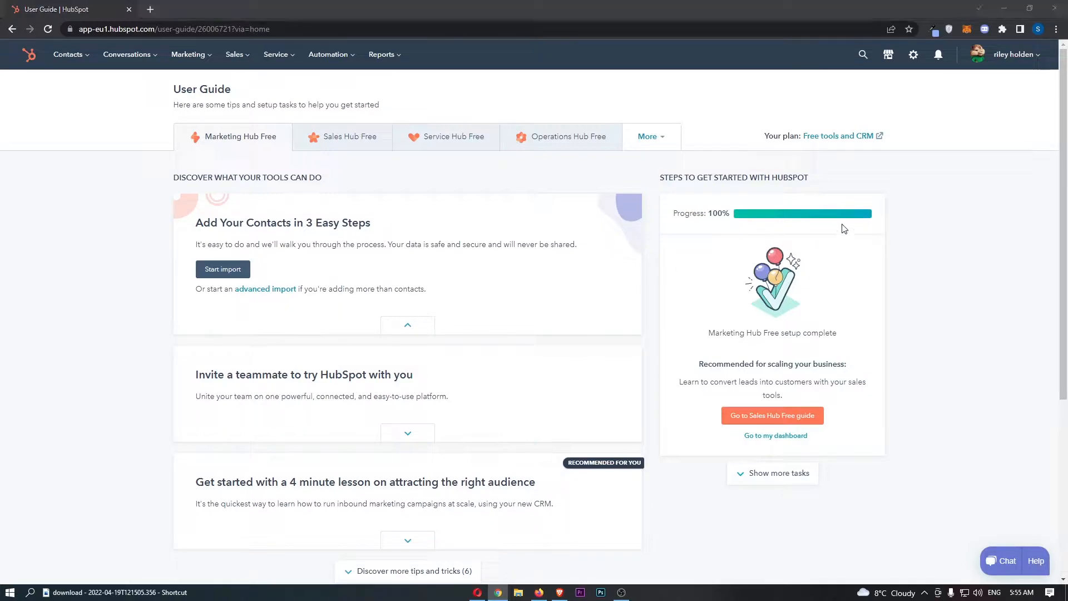
mouse_move(405, 152)
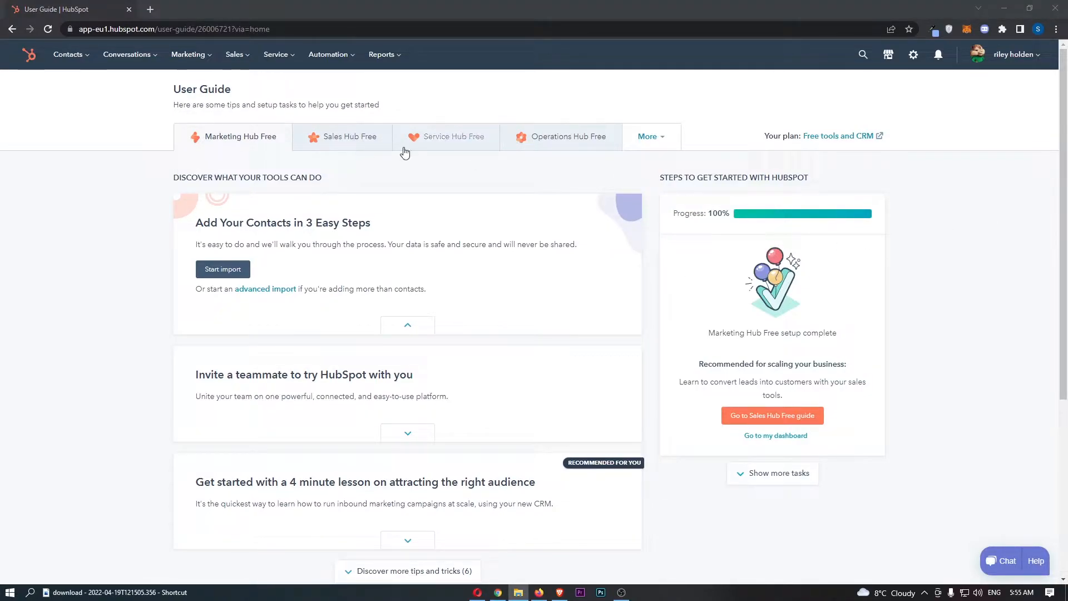
mouse_move(1002, 99)
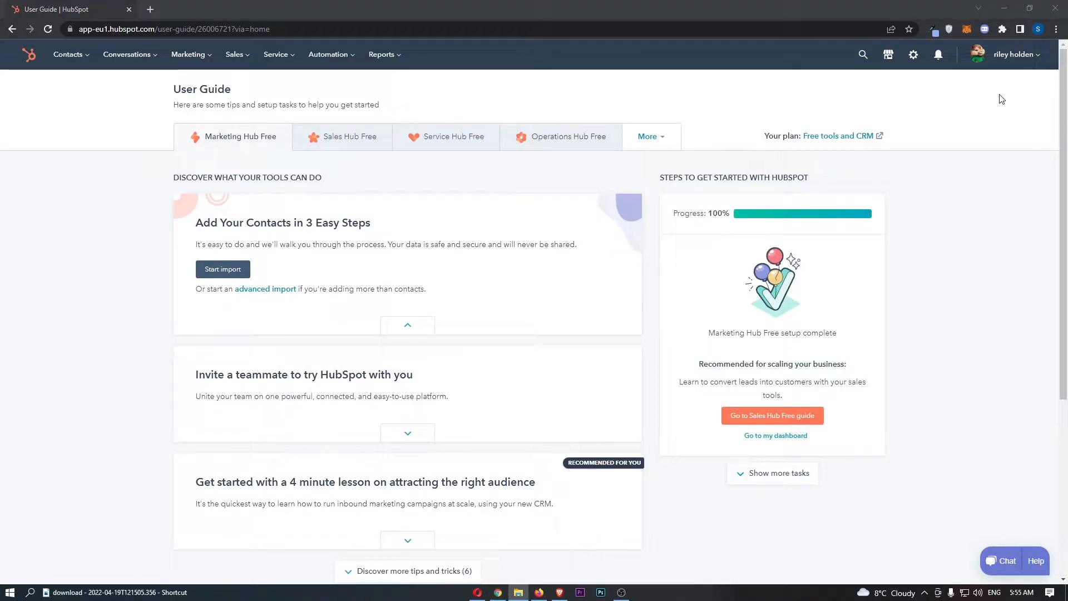
mouse_move(895, 55)
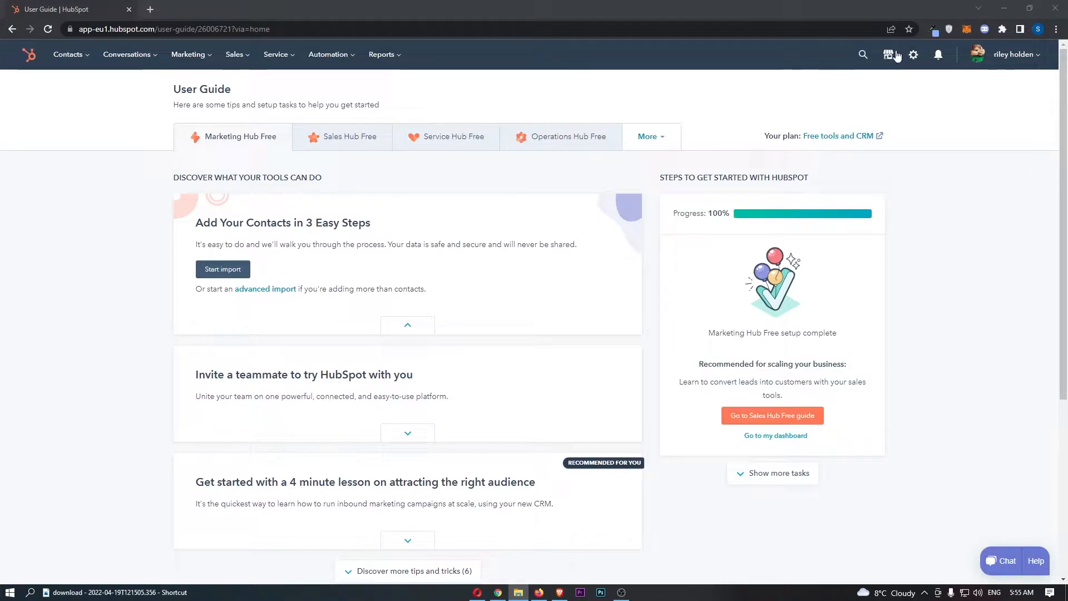
Go from the User Guide page to the App Marketplace via the Marketplace menu
left_click(888, 54)
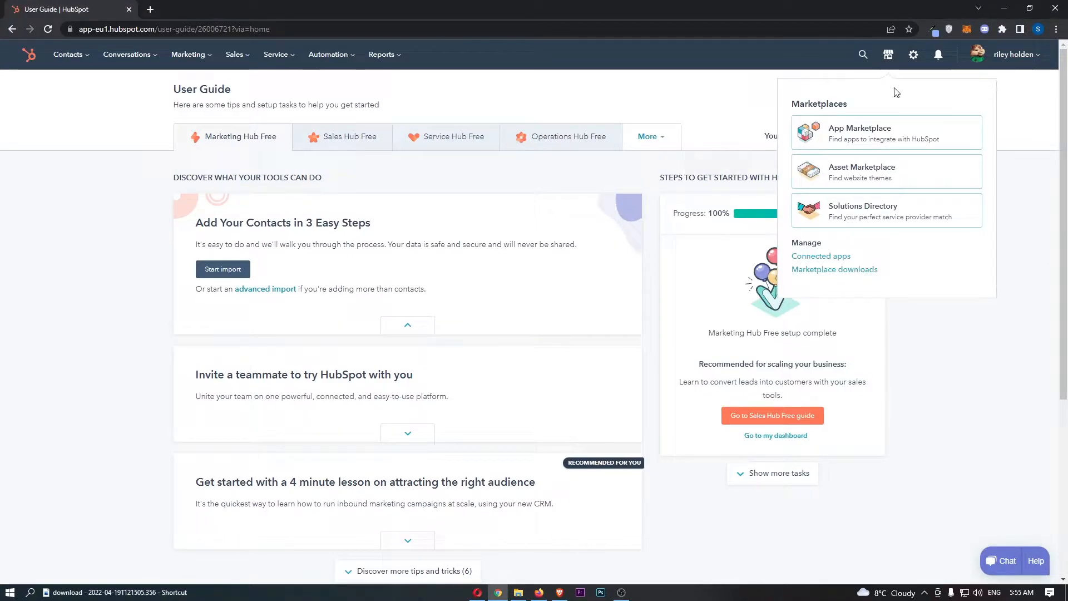
mouse_move(898, 189)
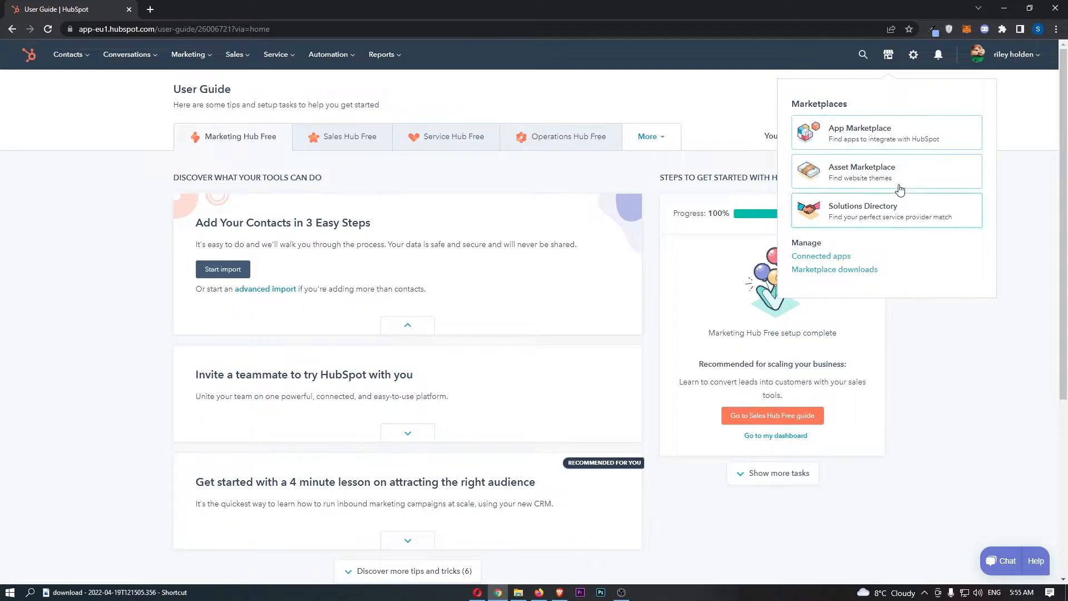
mouse_move(864, 127)
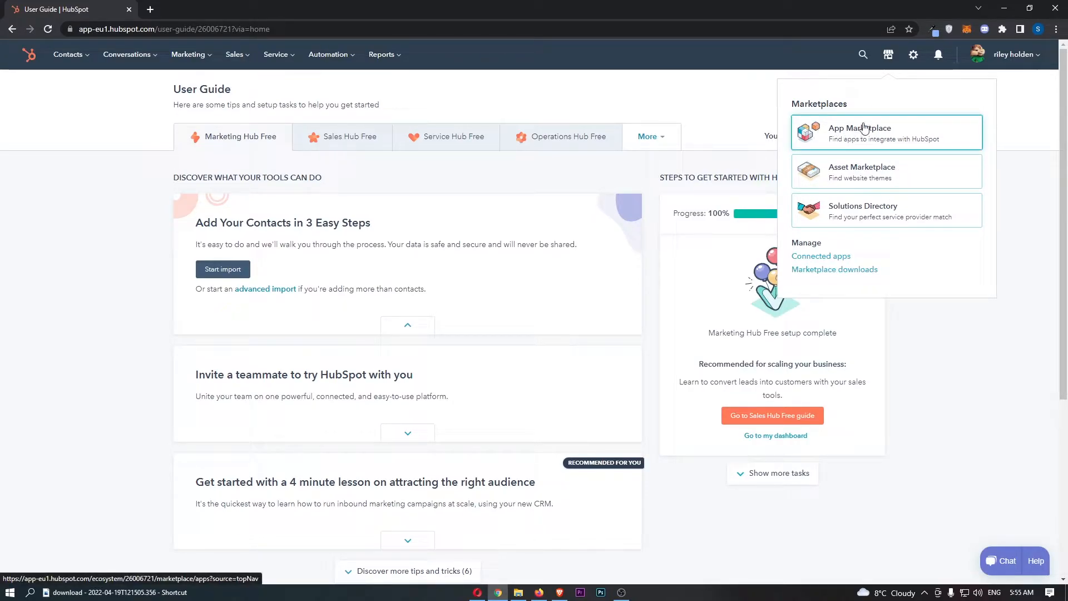
left_click(859, 132)
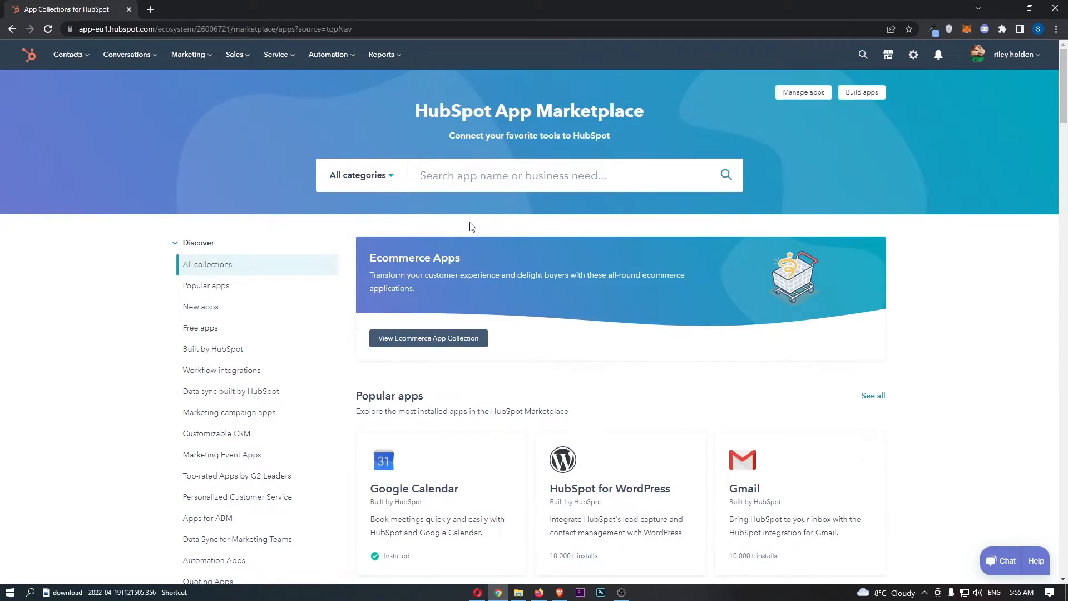
mouse_move(515, 237)
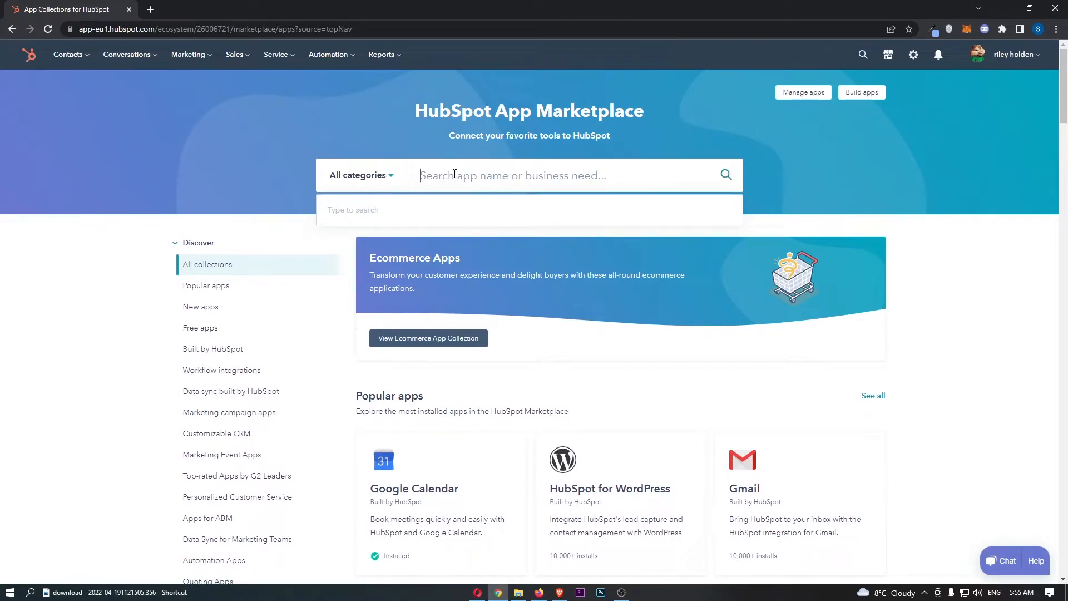
Find the Stripe app by searching 'stripe', start its install and begin connecting a Stripe account
type("stripe")
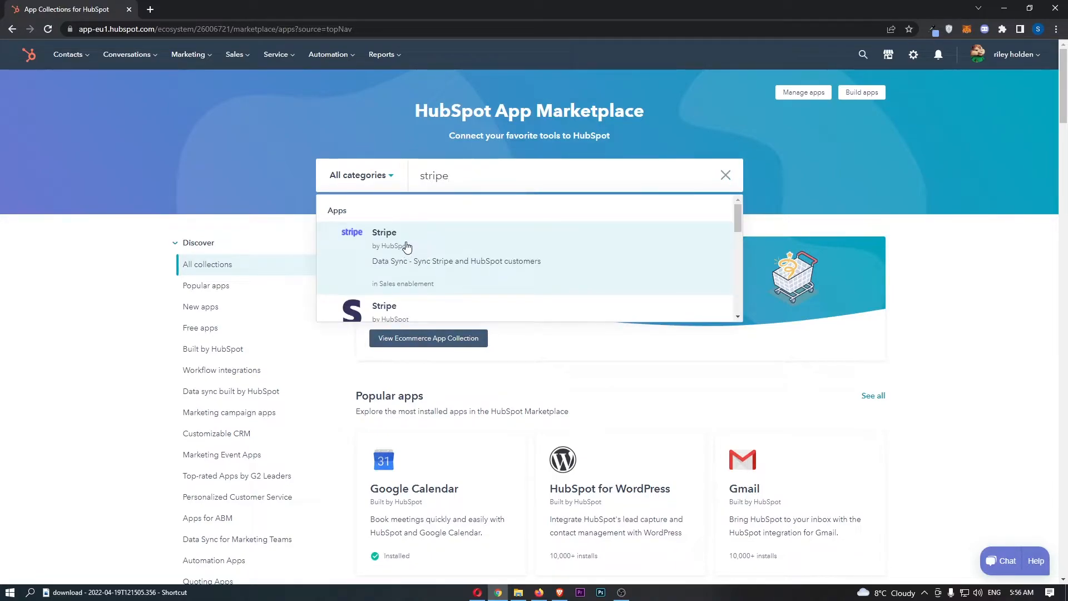
scroll("down", 3)
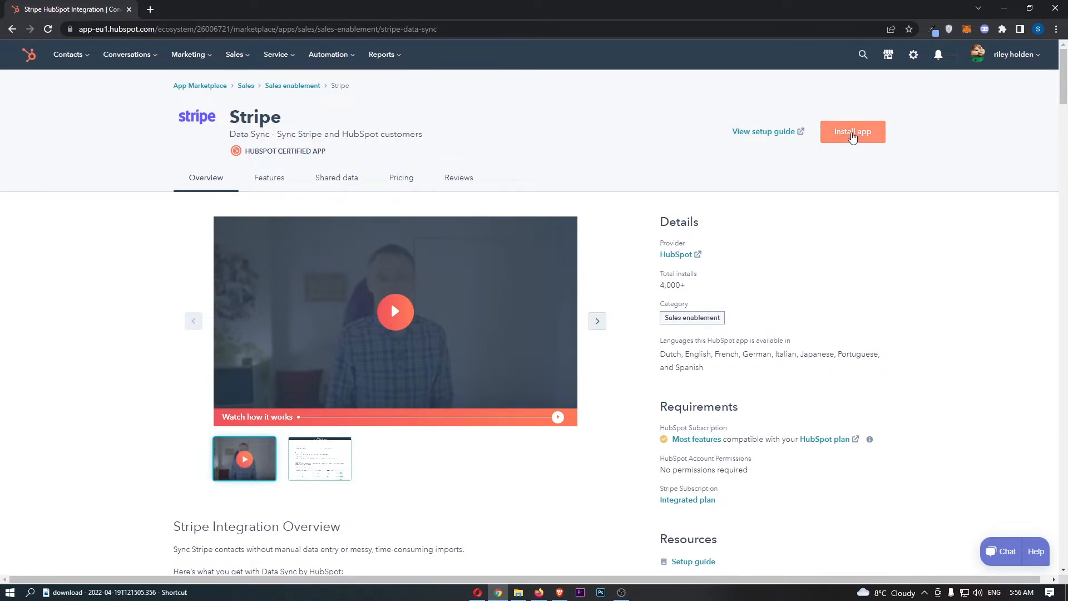
left_click(852, 132)
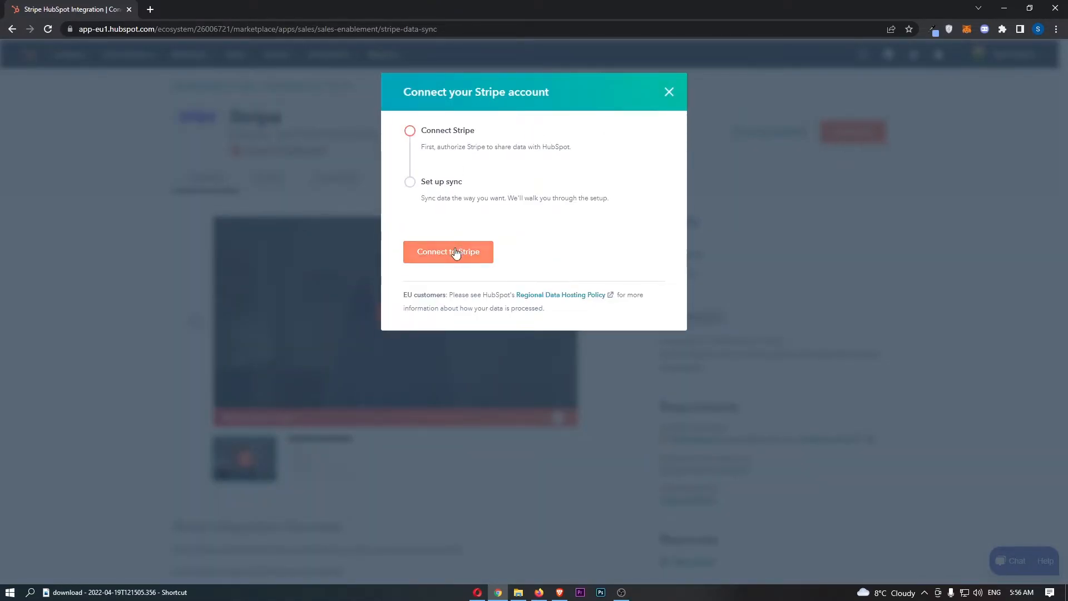
left_click(447, 252)
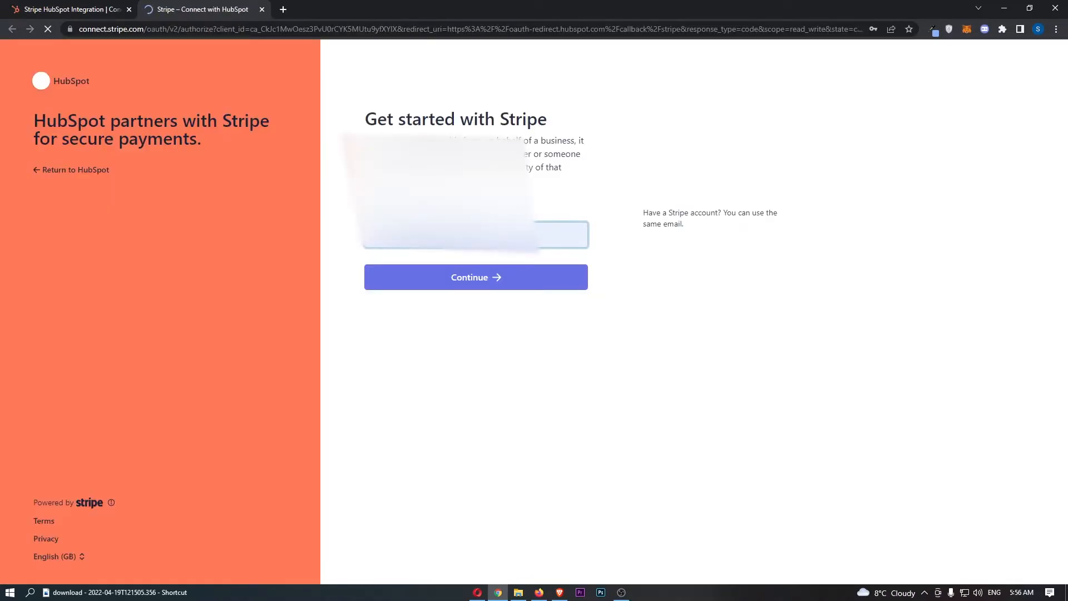
Sign in to Stripe with email and password to authorize the connection
left_click(475, 277)
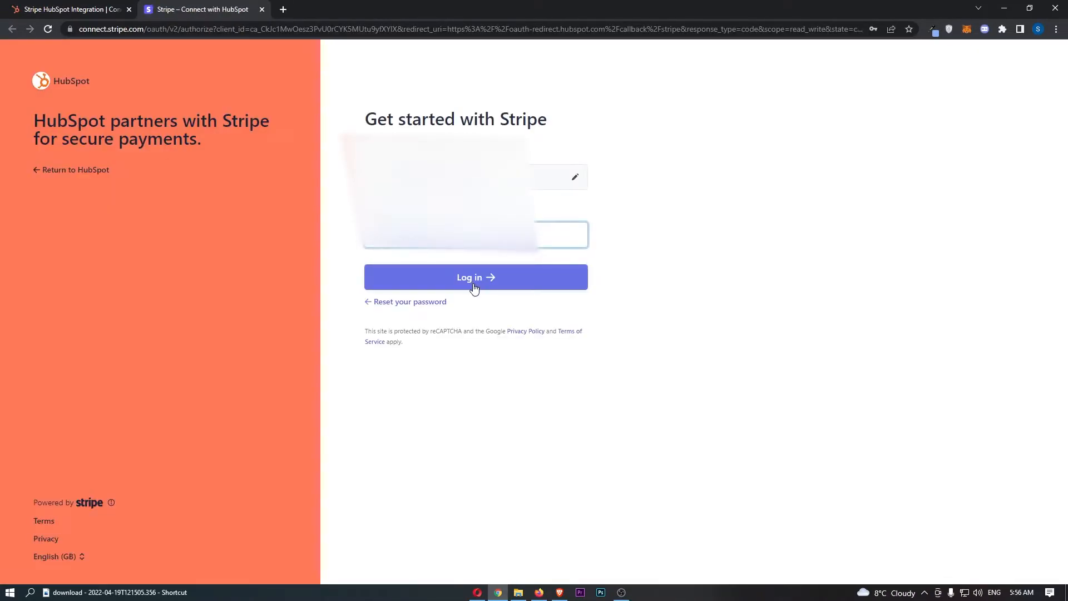
left_click(475, 277)
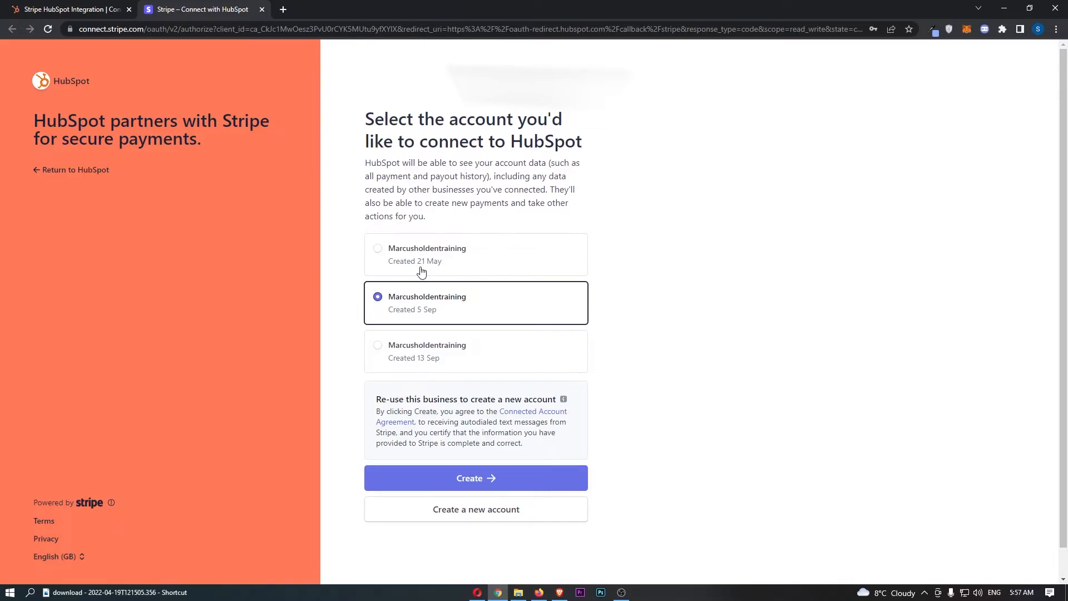
mouse_move(559, 127)
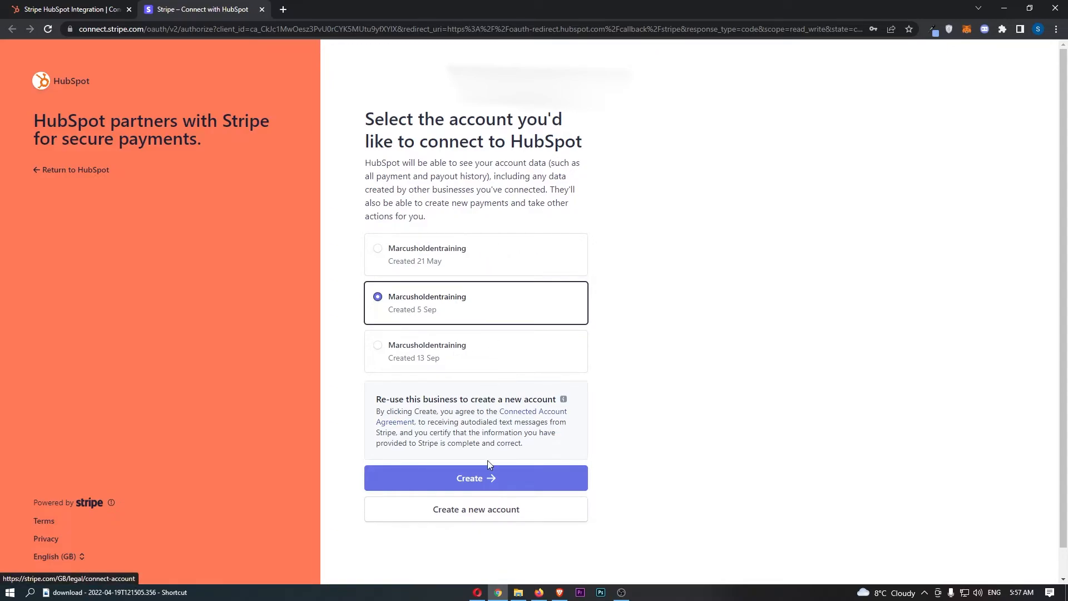
Connect the Stripe business account created 5 Sep to HubSpot via Create
left_click(476, 477)
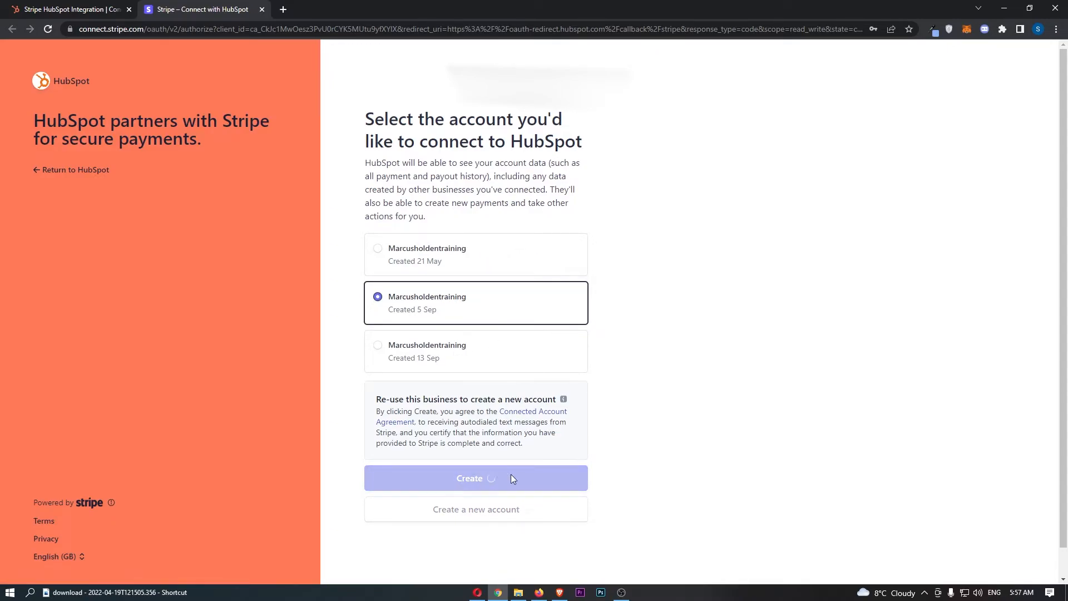
mouse_move(618, 424)
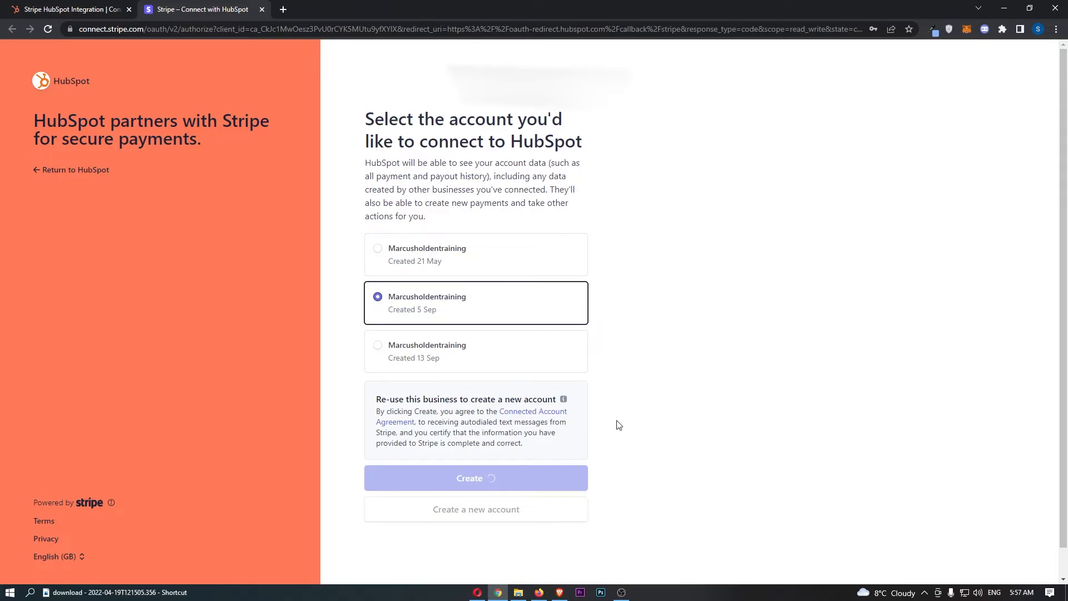
left_click(475, 478)
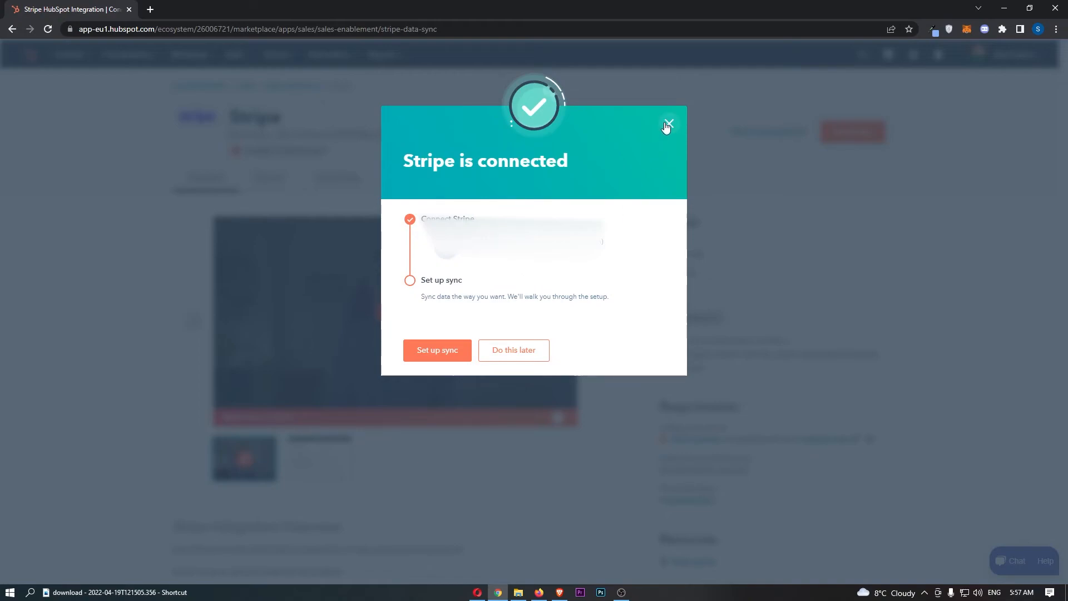
Dismiss the 'Stripe is connected' dialog and confirm Install app reports 'already installed'
left_click(666, 127)
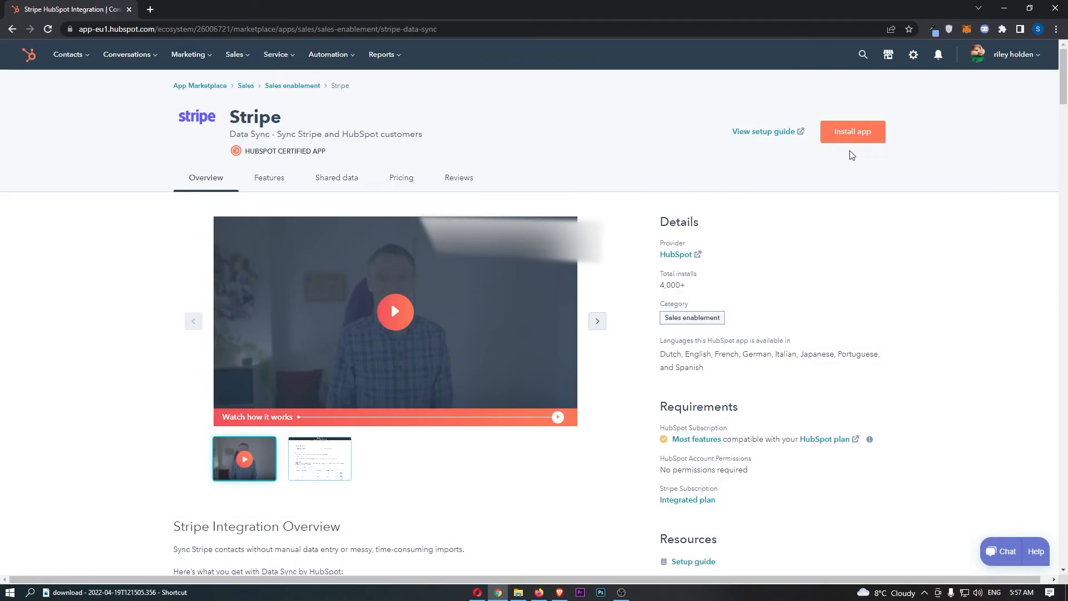
left_click(853, 132)
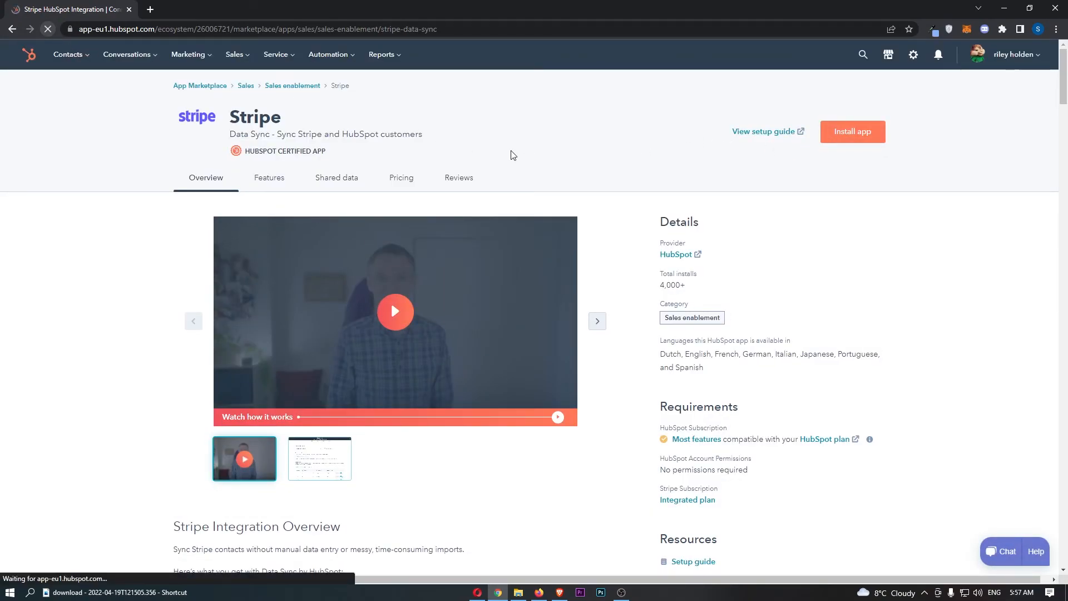
left_click(853, 131)
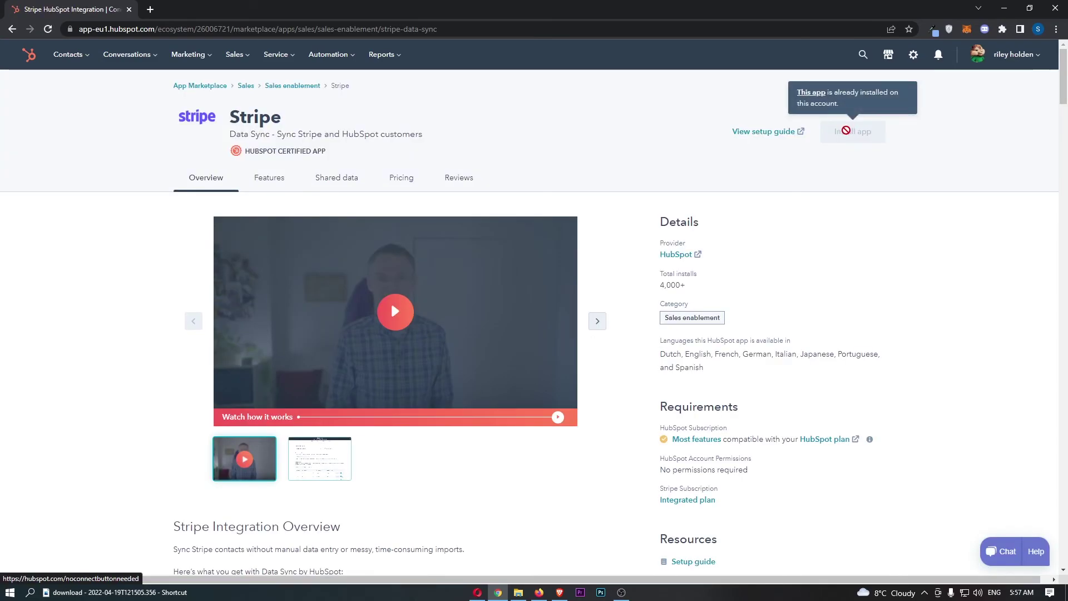